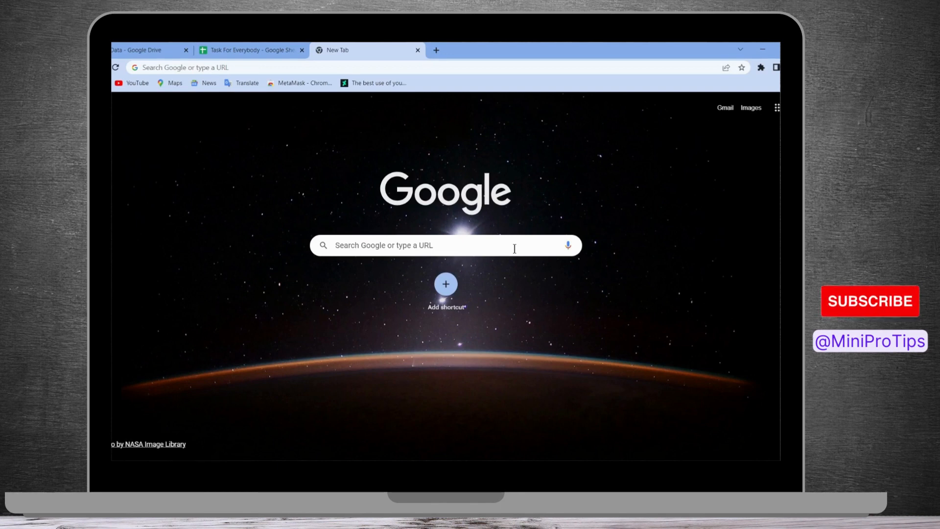
mouse_move(484, 63)
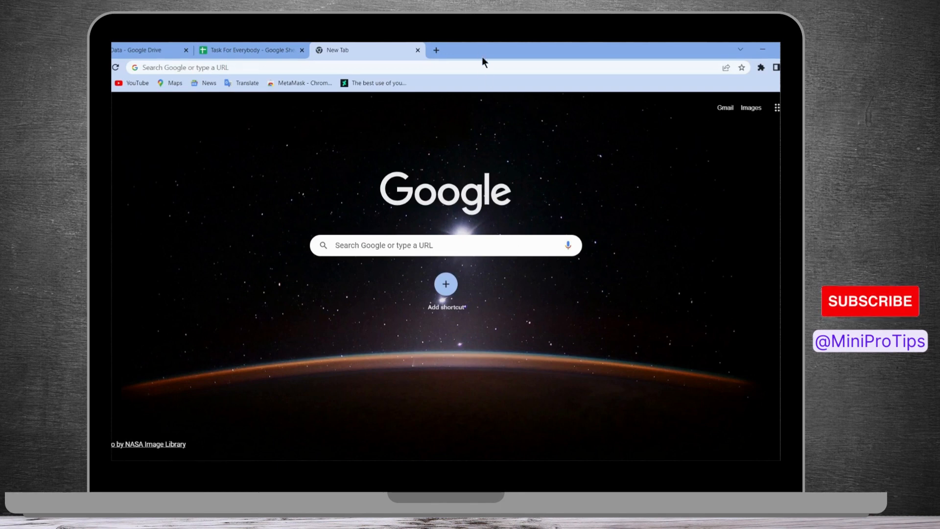
mouse_move(464, 86)
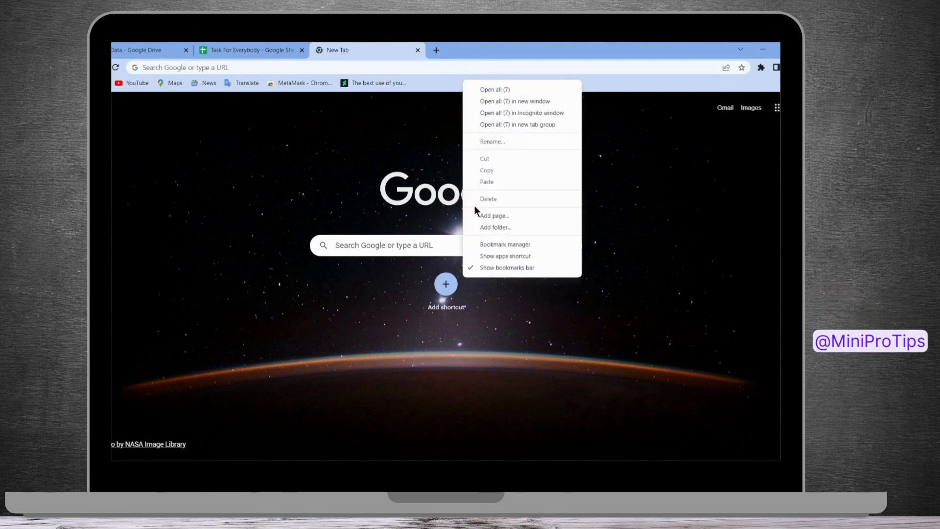
mouse_move(493, 218)
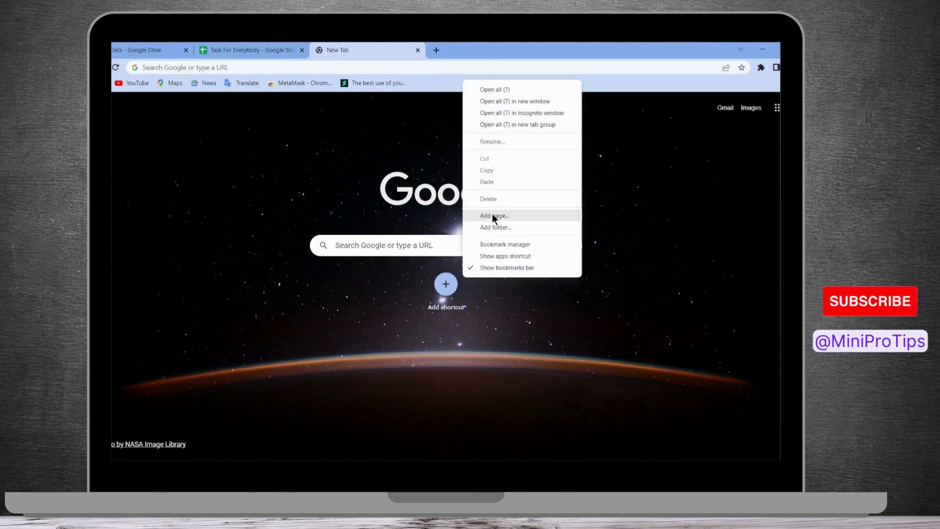
- Choose 'Add page…' from the bookmarks bar menu to open the Edit bookmark form
click(494, 216)
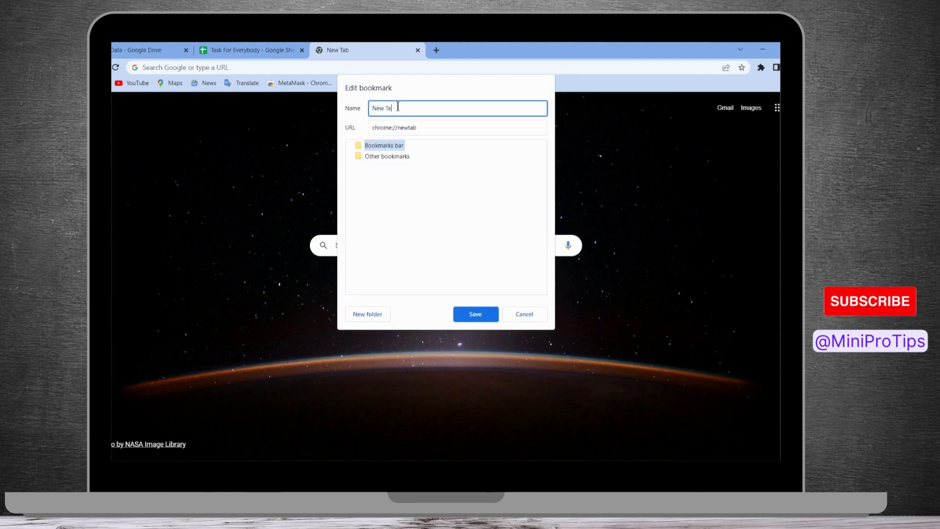
- Name the bookmark 'unblocker', replace its URL with the pasted JavaScript code, and save
text(u)
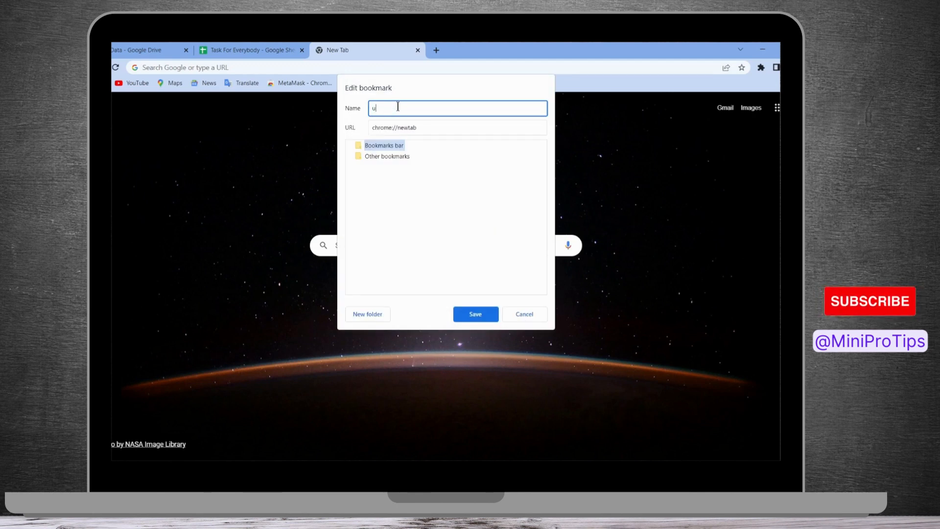
text(nblocker)
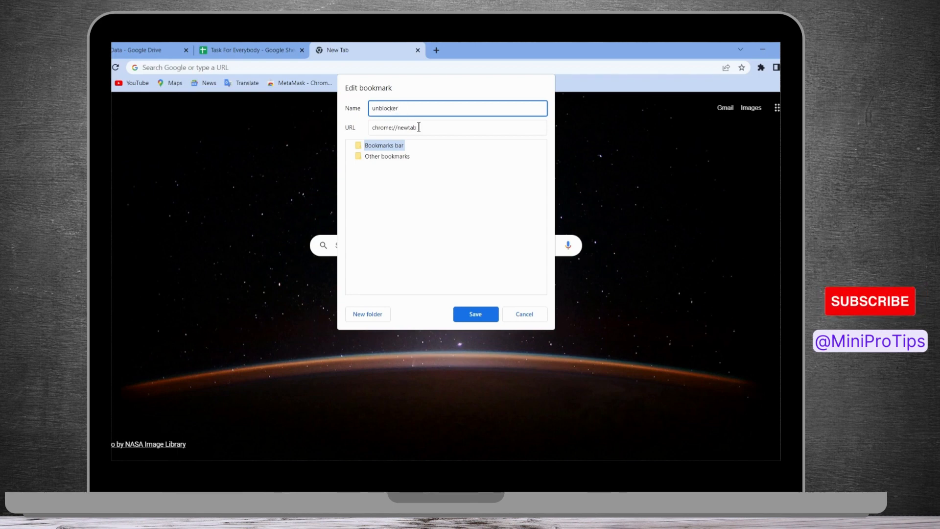
triple_click(457, 128)
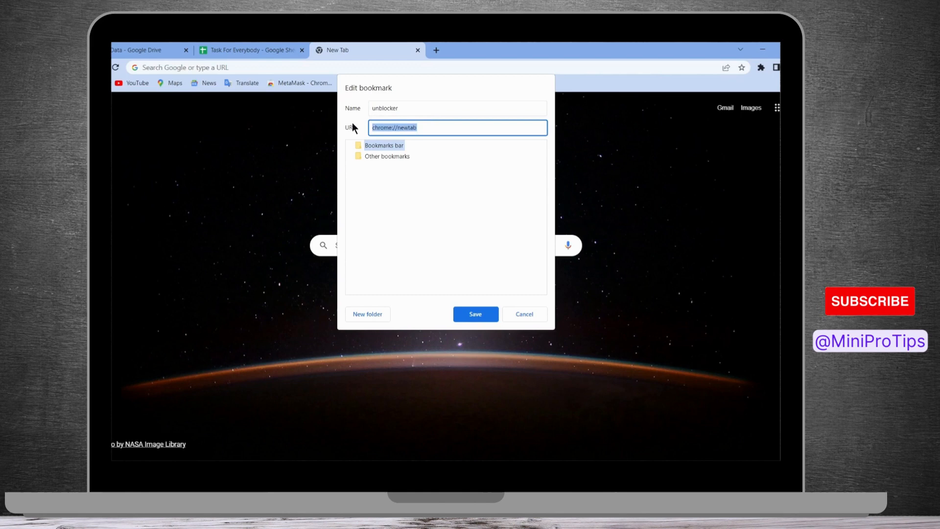
right_click(456, 127)
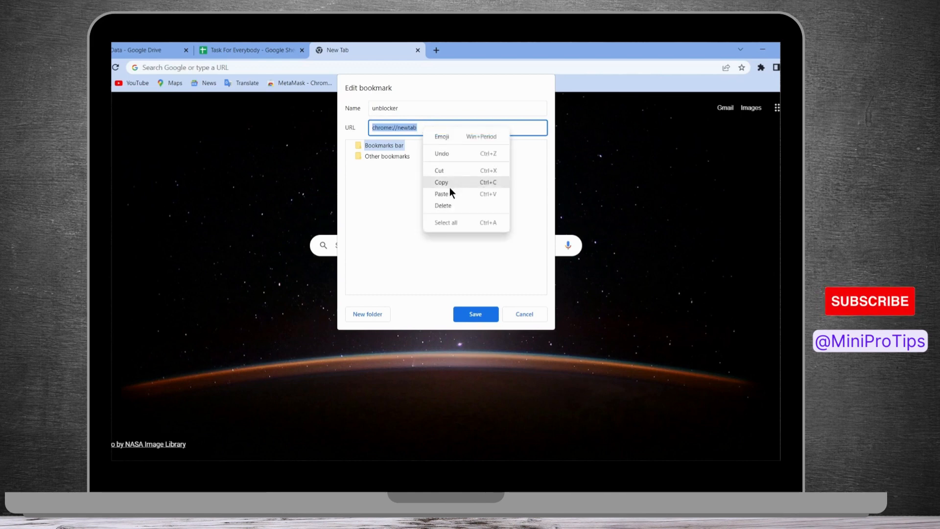
click(441, 194)
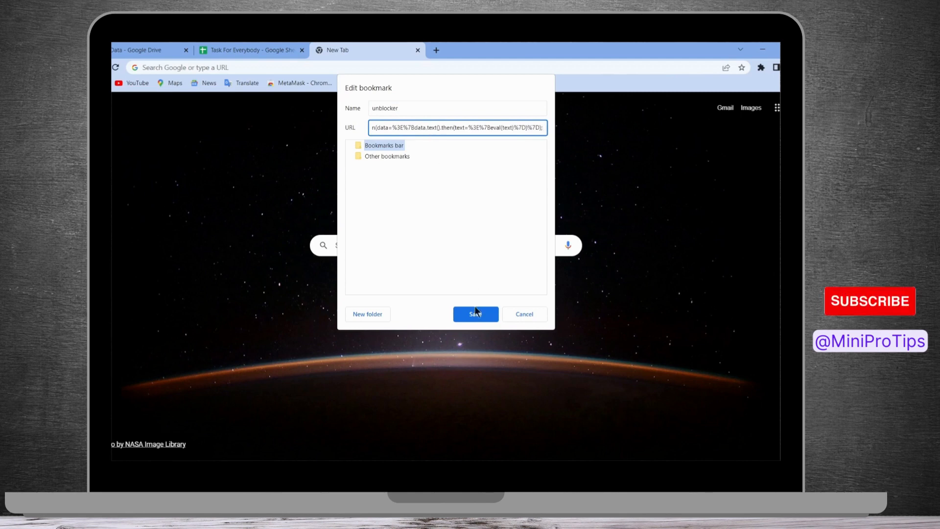
click(475, 314)
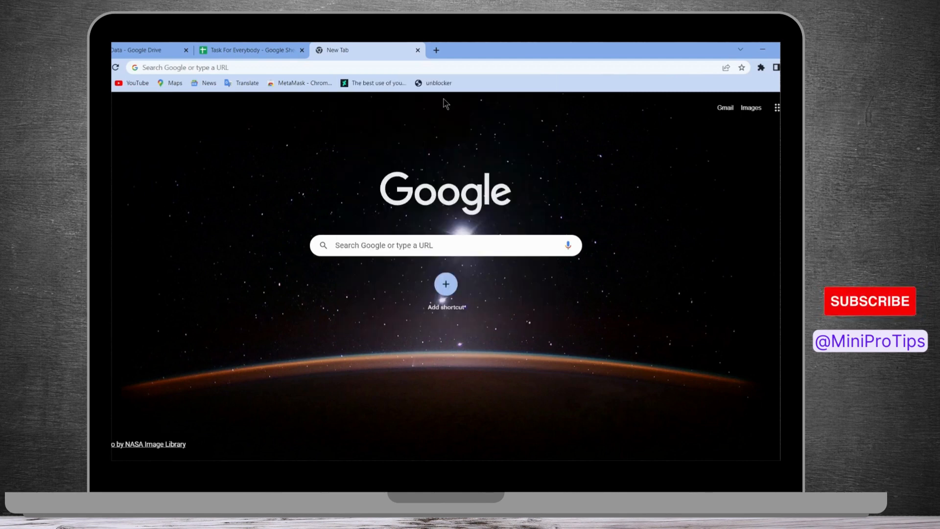
mouse_move(456, 93)
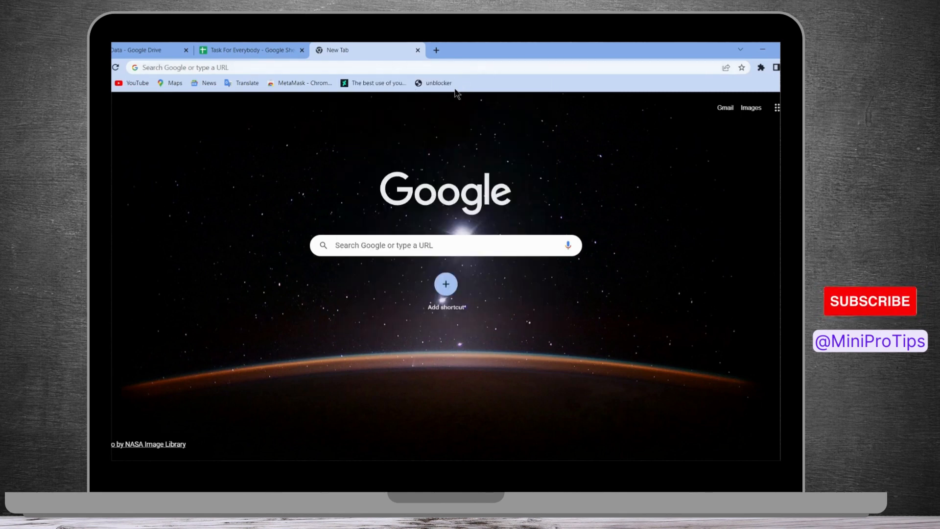
mouse_move(448, 104)
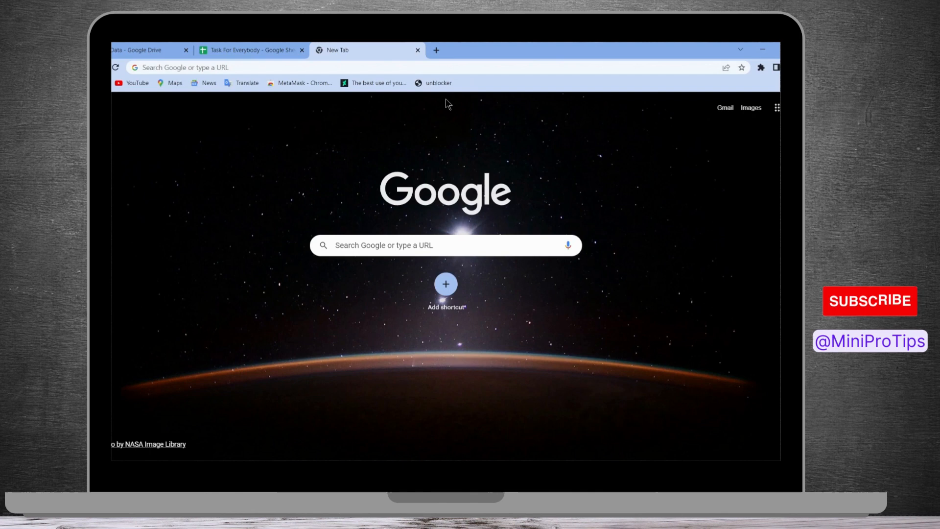
mouse_move(452, 99)
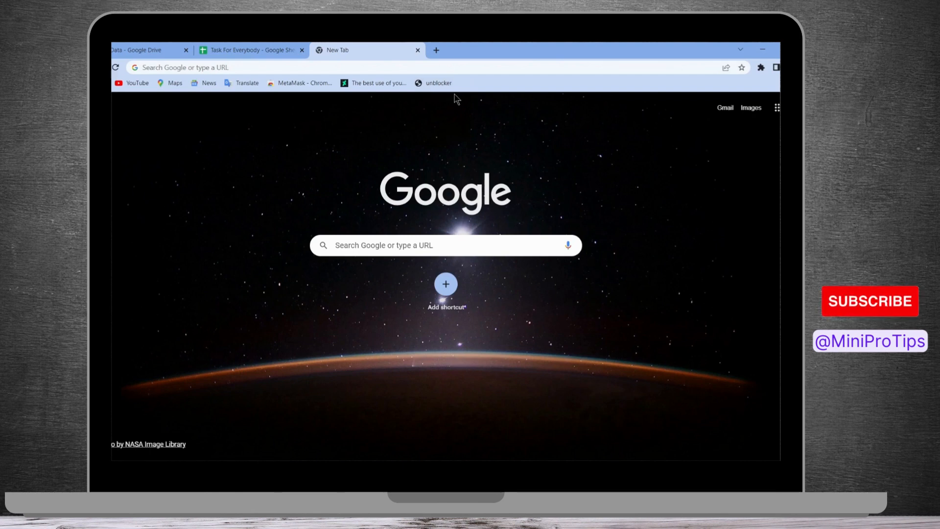